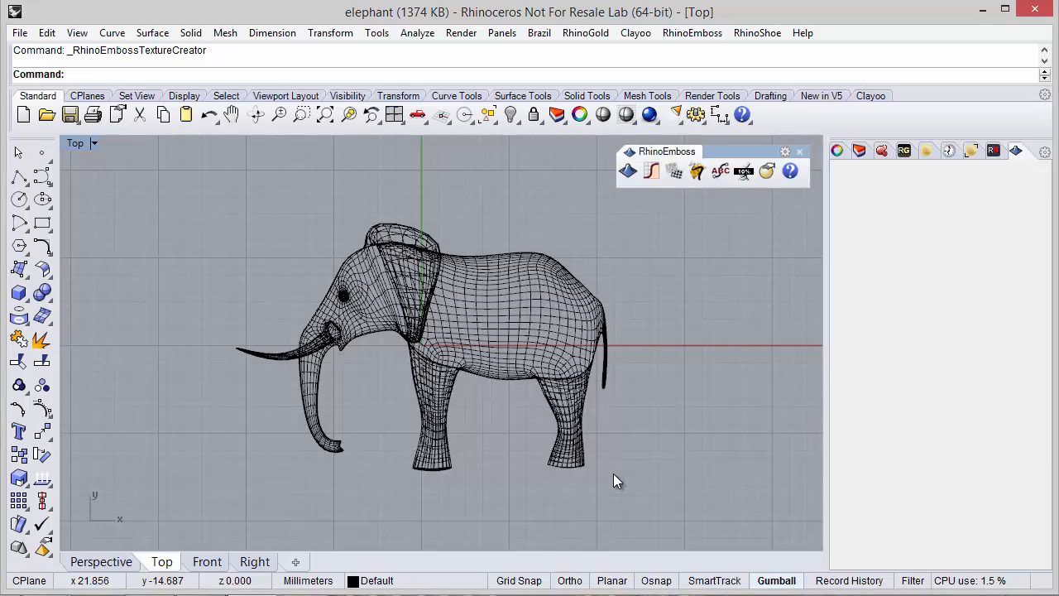
mouse_move(626, 473)
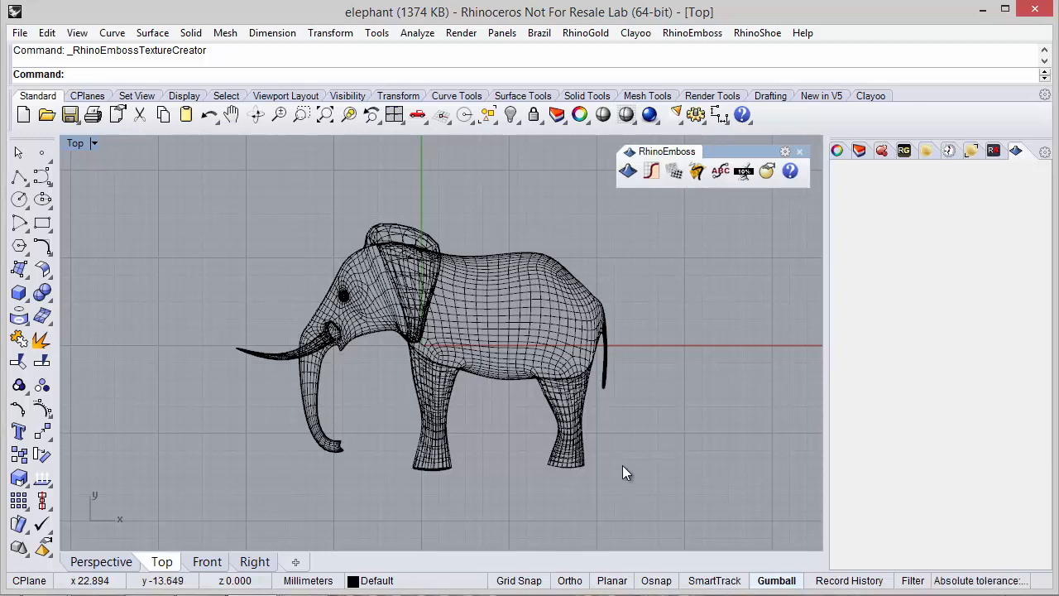
mouse_move(675, 170)
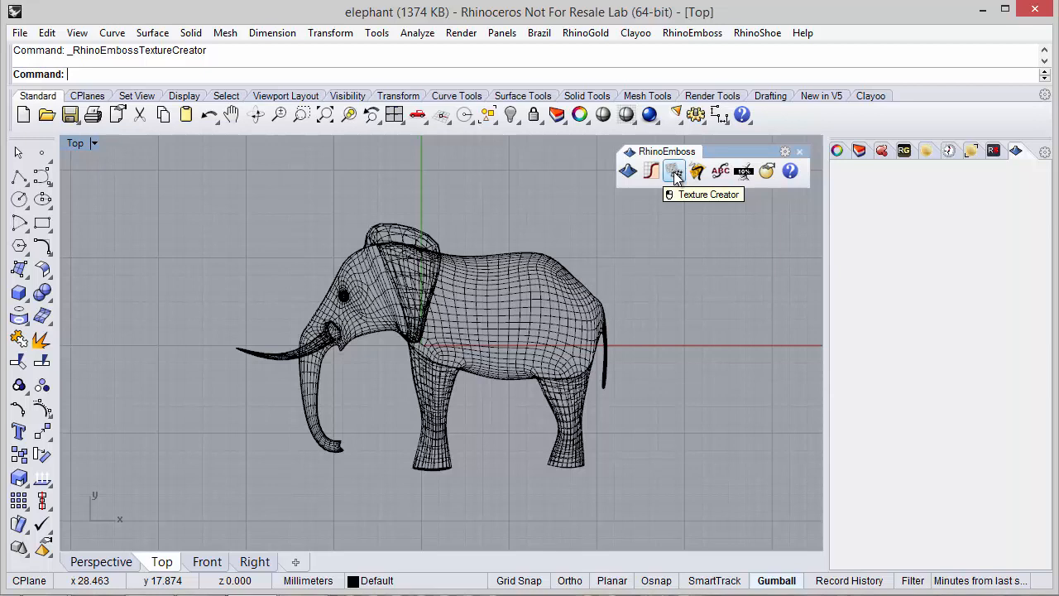
Start Texture Creator and pick the elephant mesh as the heightmap source (520 by 769 preview)
click(676, 170)
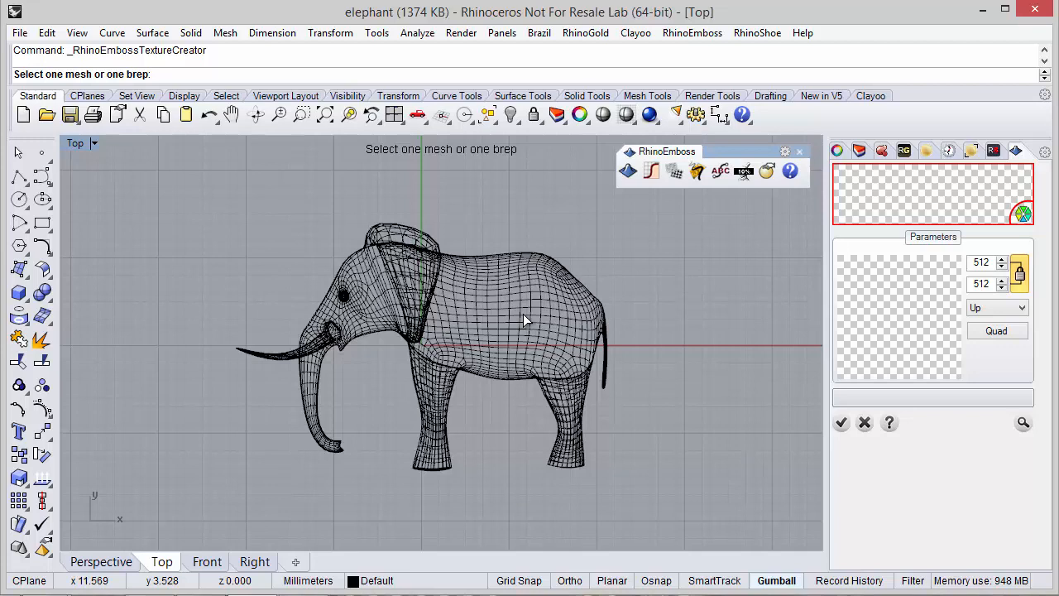
click(526, 321)
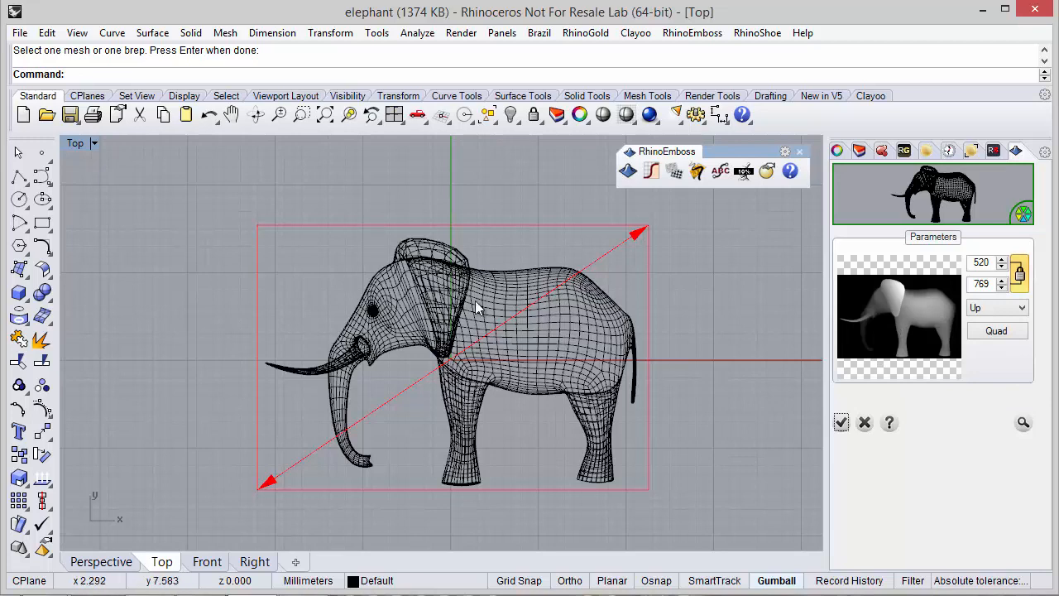
mouse_move(890, 321)
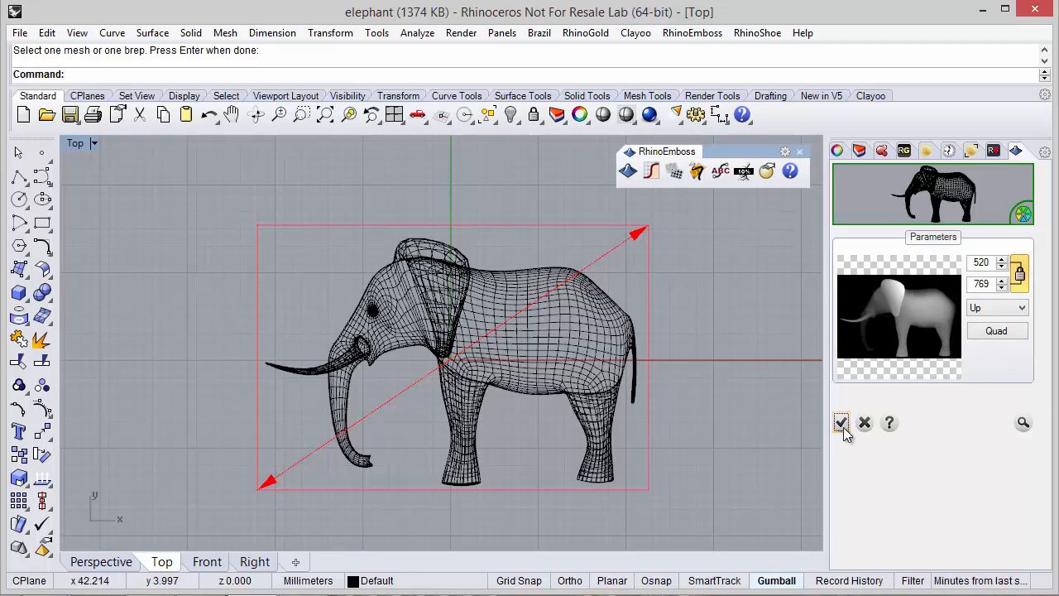
Accept the heightmap, choose Stamps Library as destination and name the stamp Elephant
click(841, 424)
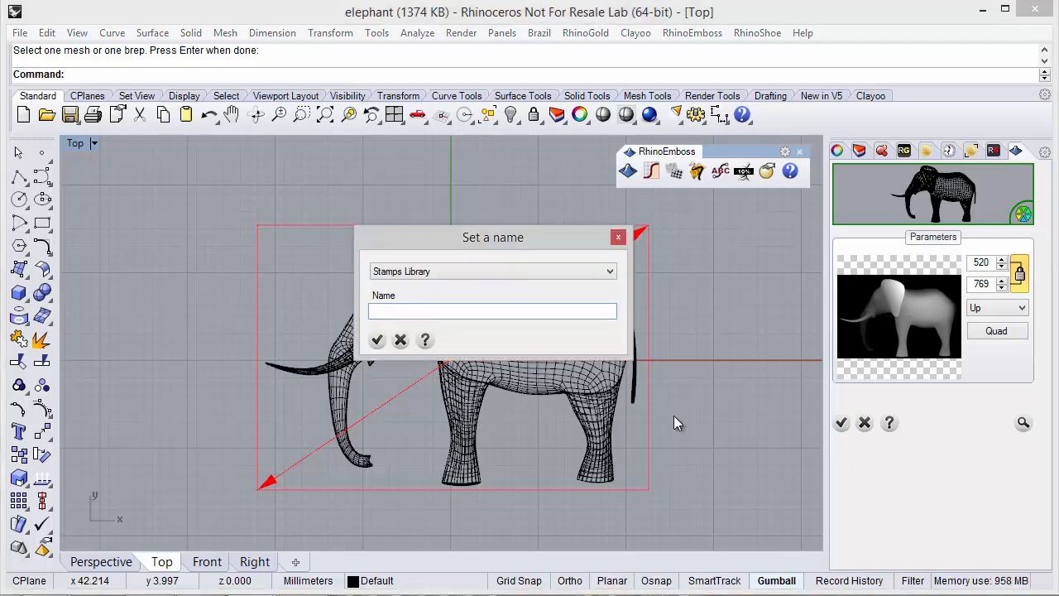
click(493, 271)
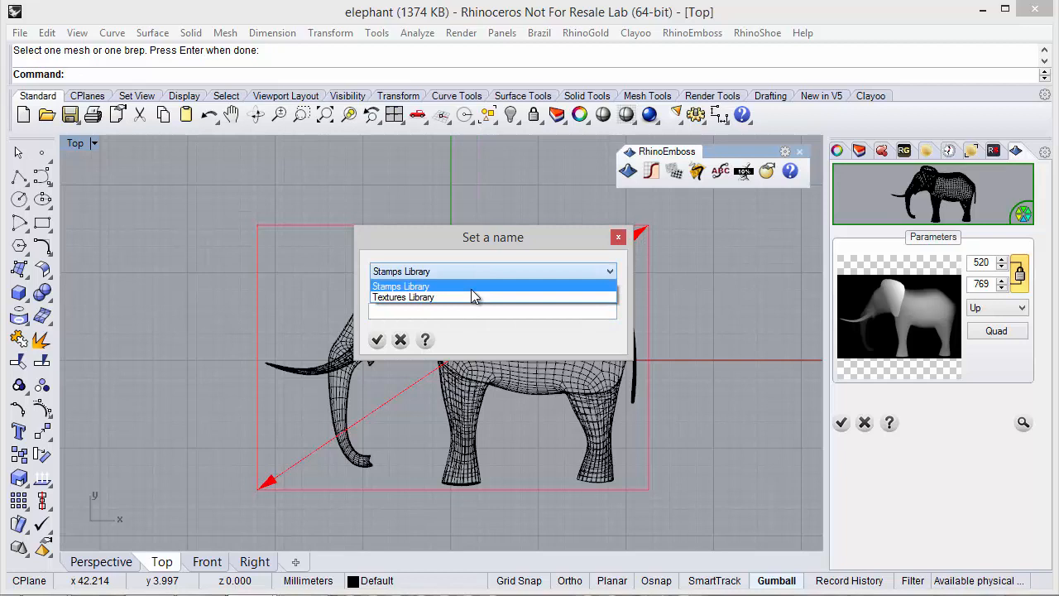
mouse_move(447, 285)
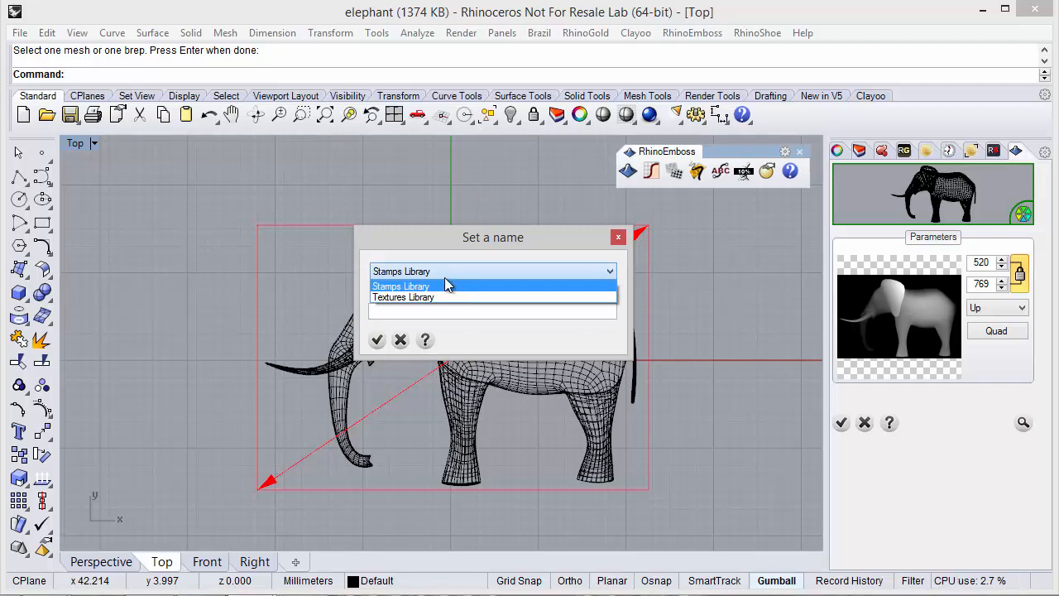
mouse_move(445, 290)
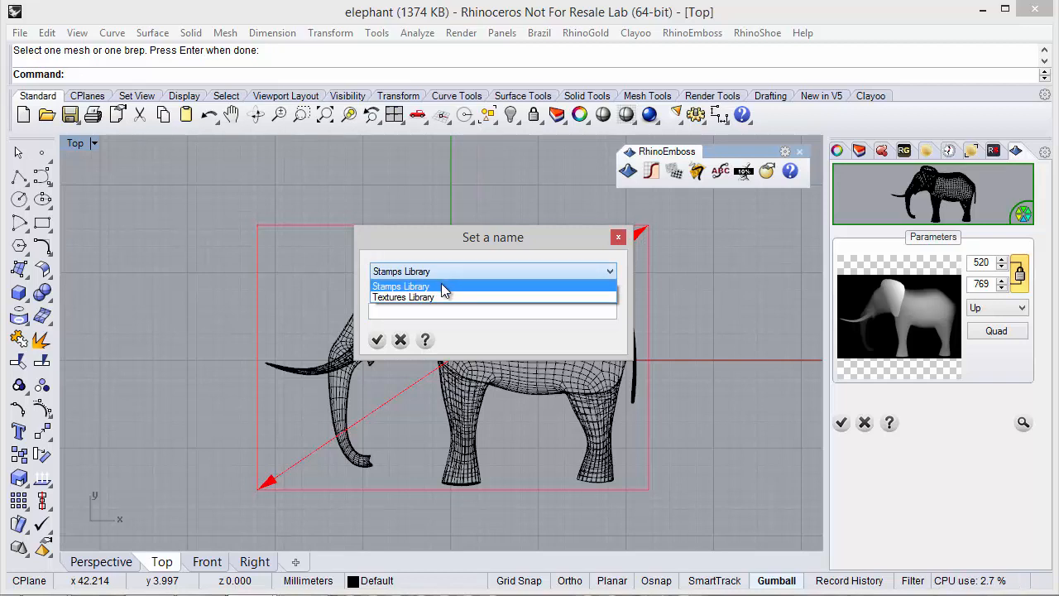
click(401, 284)
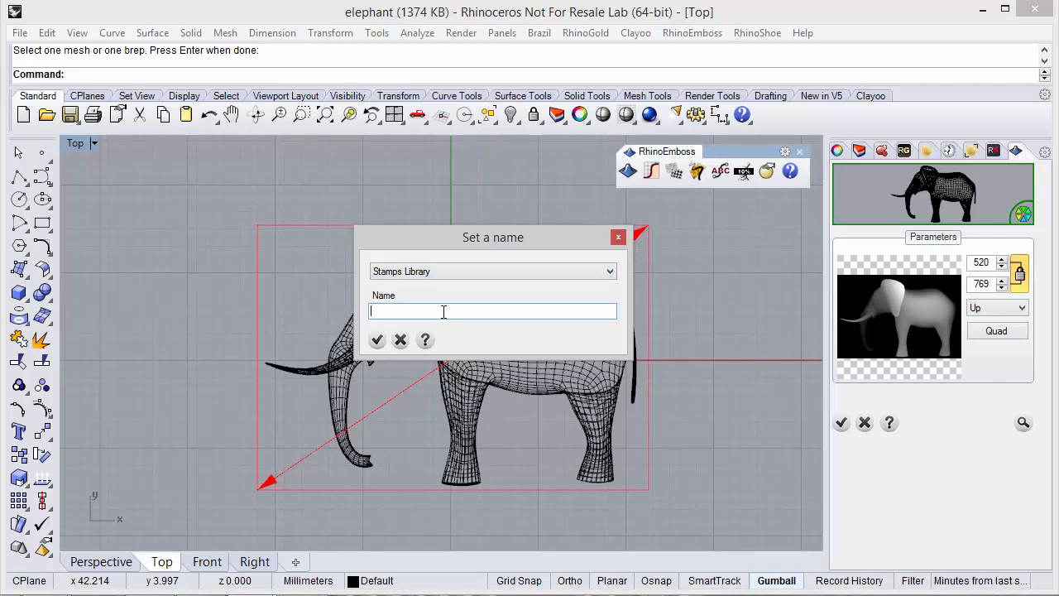
text(Elephant)
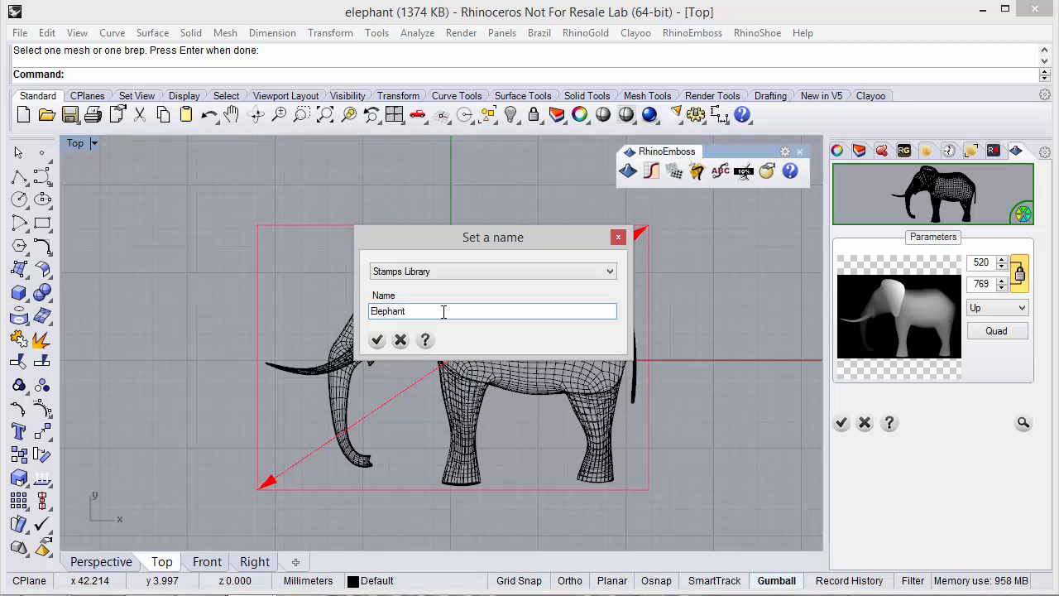
Create the Elephant stamp in the Stamps Library and dismiss the confirmation message
click(378, 341)
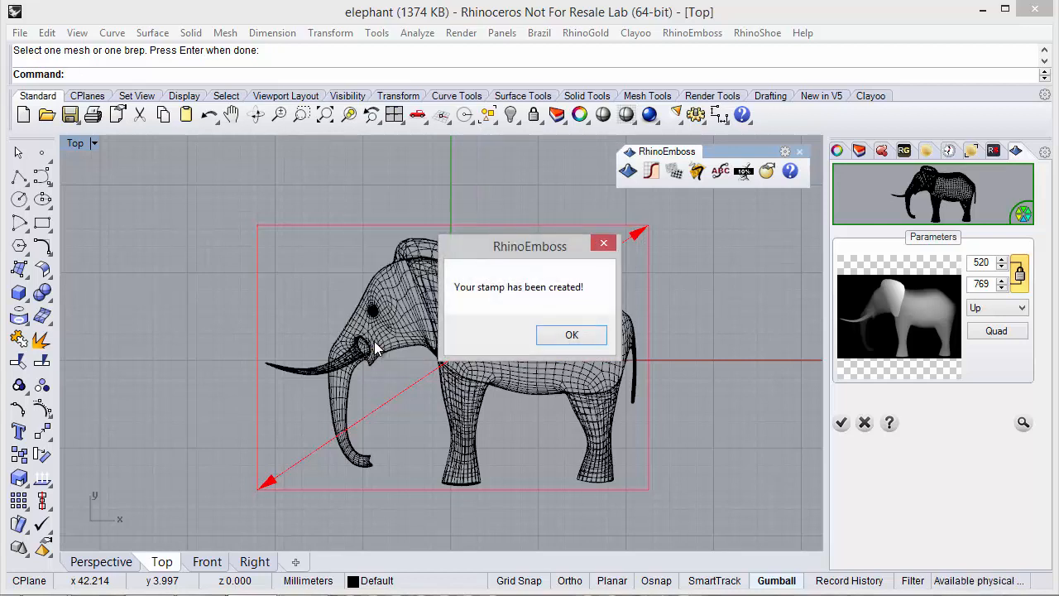
mouse_move(570, 334)
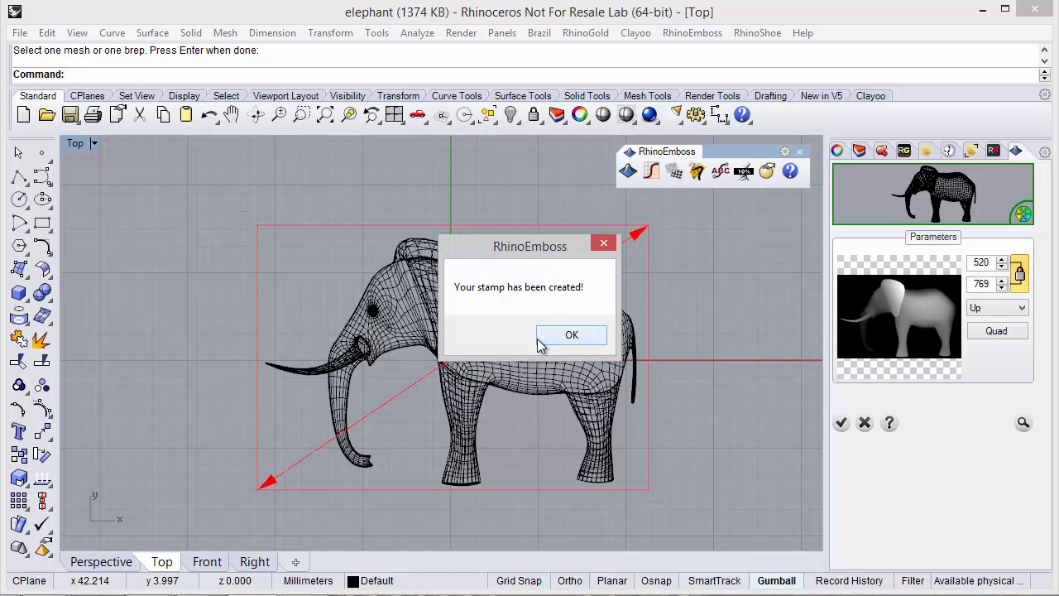
click(571, 334)
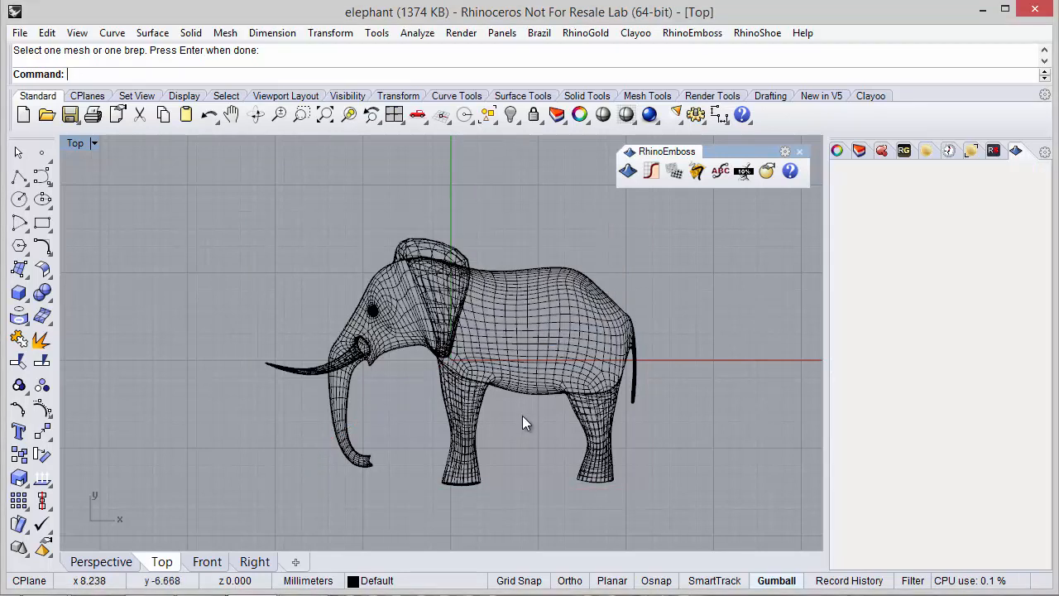